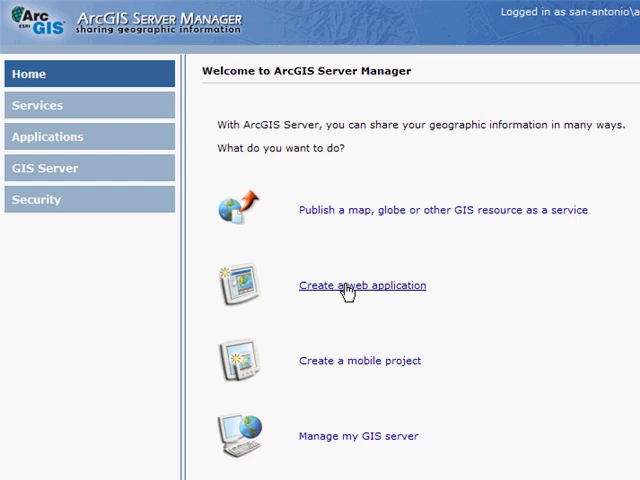
# Start a new web application named California and continue to the layers step
pyautogui.click(362, 284)
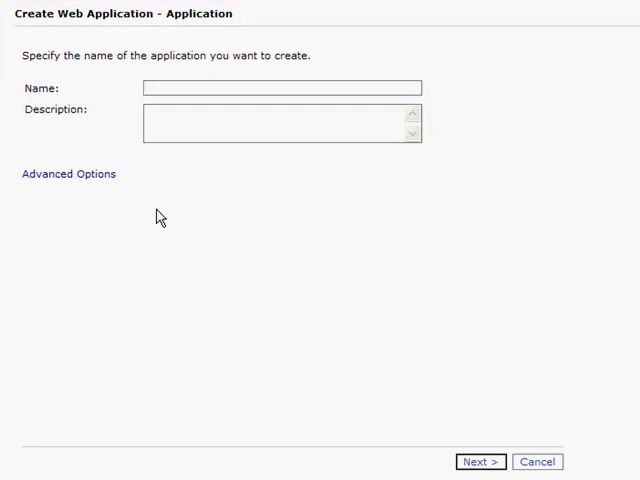
pyautogui.write('Ca')
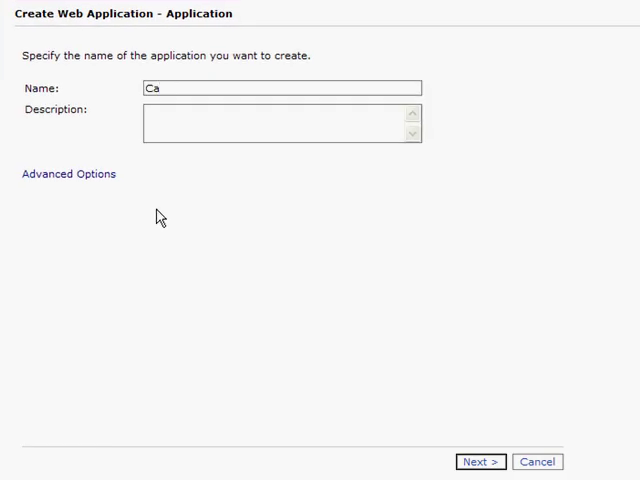
pyautogui.write('lifornia')
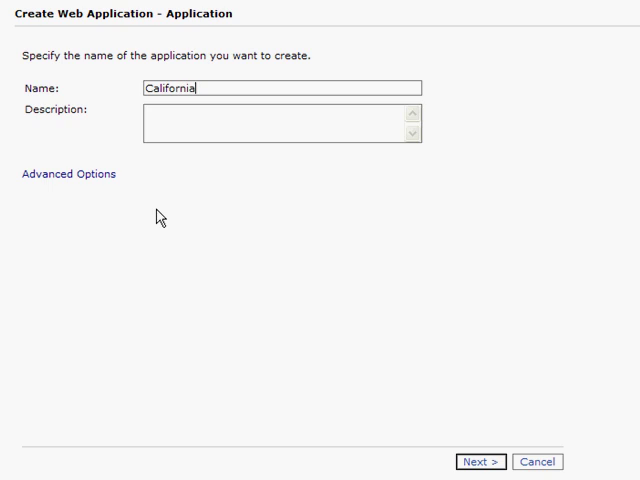
pyautogui.click(480, 460)
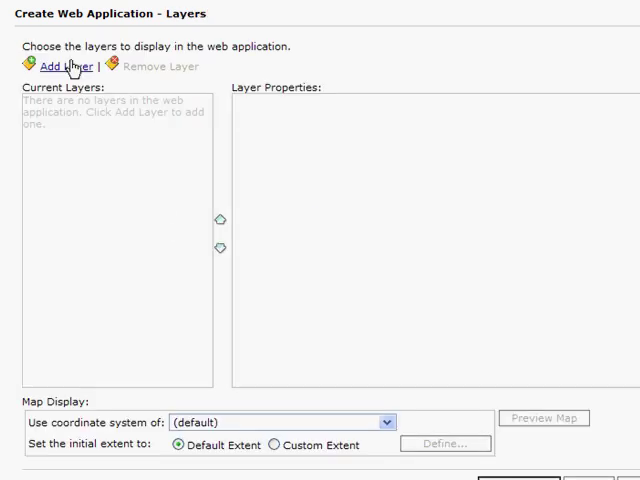
# Add the Riverside map service from madmapper's Maps folder as layers and continue to tasks
pyautogui.click(64, 66)
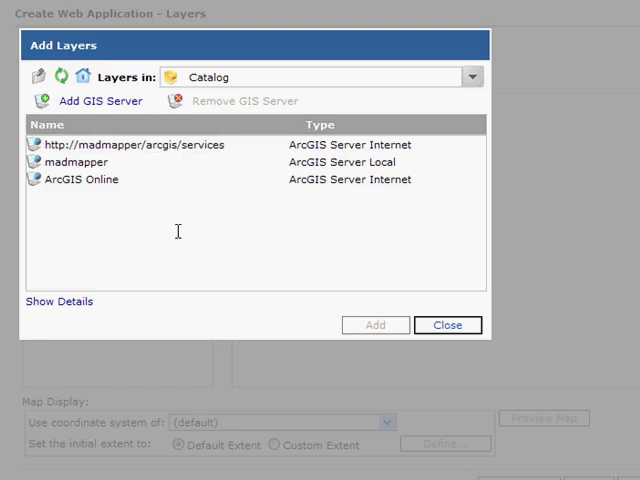
pyautogui.click(80, 180)
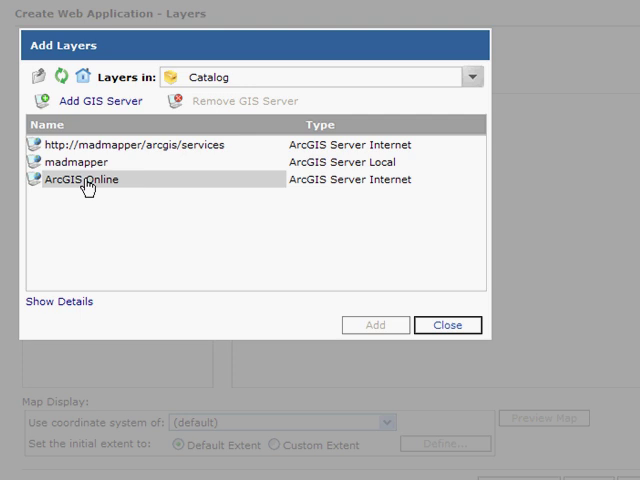
pyautogui.click(150, 144)
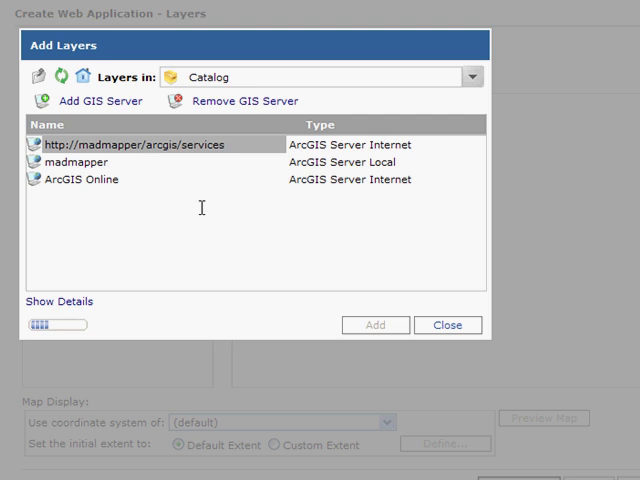
pyautogui.doubleClick(150, 144)
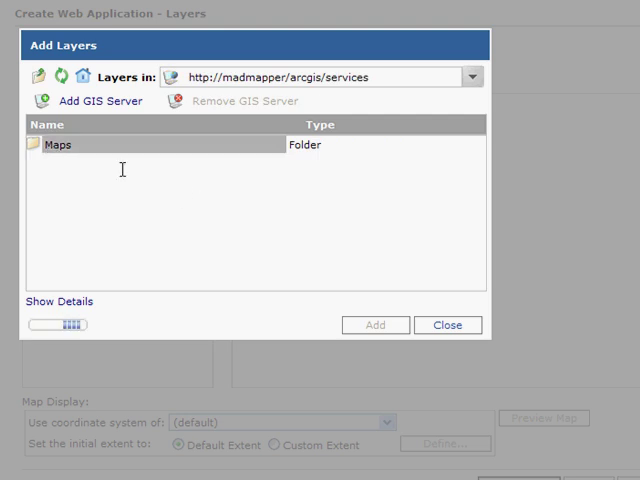
pyautogui.doubleClick(72, 144)
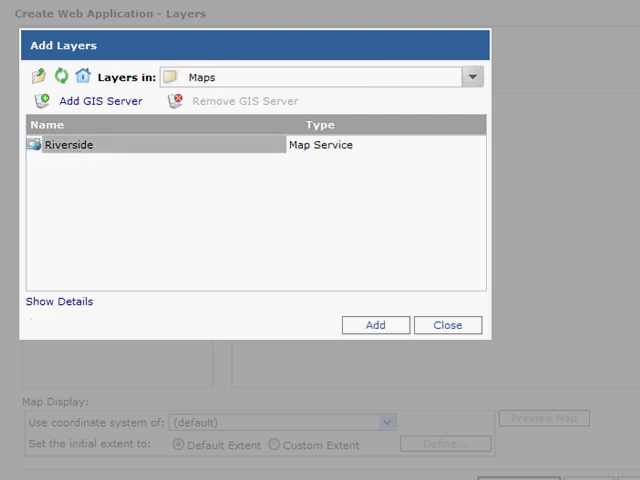
pyautogui.click(376, 324)
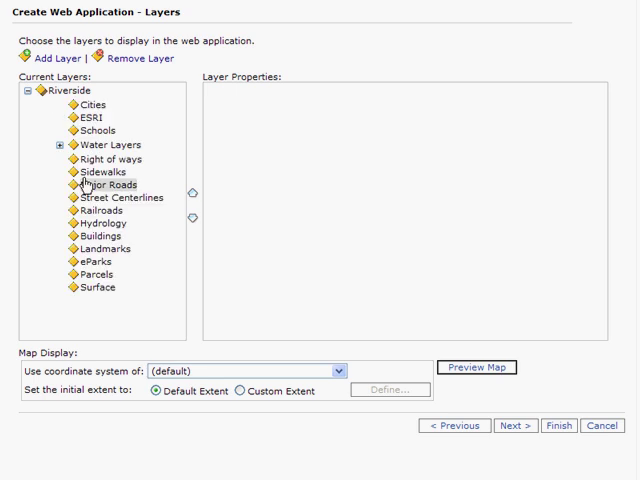
pyautogui.moveTo(120, 300)
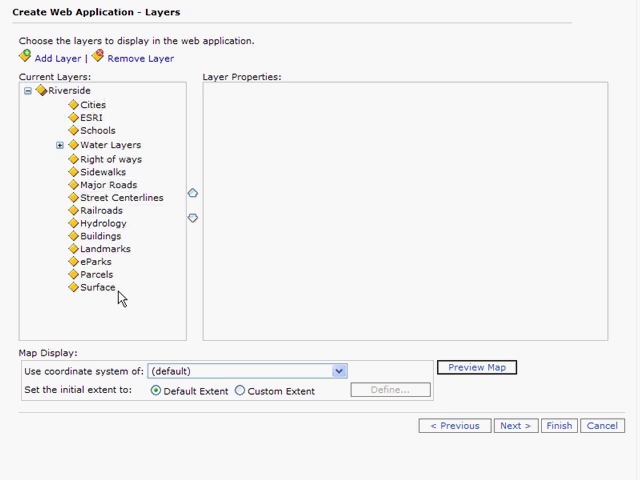
pyautogui.click(516, 424)
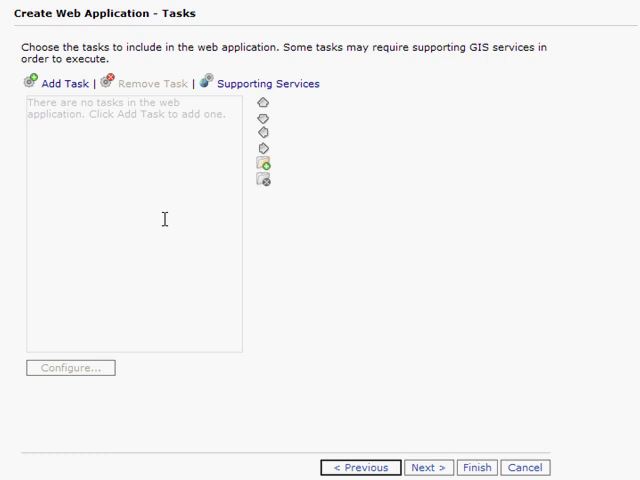
pyautogui.moveTo(260, 90)
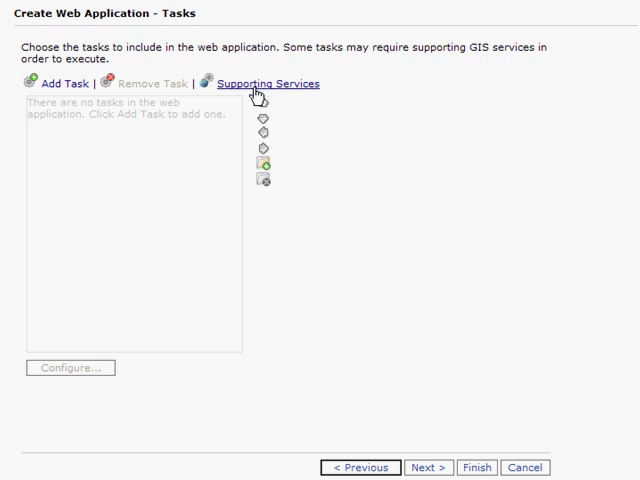
# Add the Riverside geocode service from the madmapper tasks as a supporting service
pyautogui.click(268, 84)
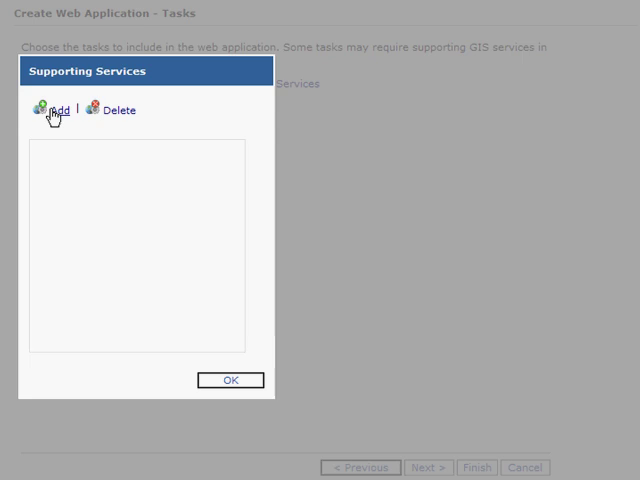
pyautogui.click(56, 110)
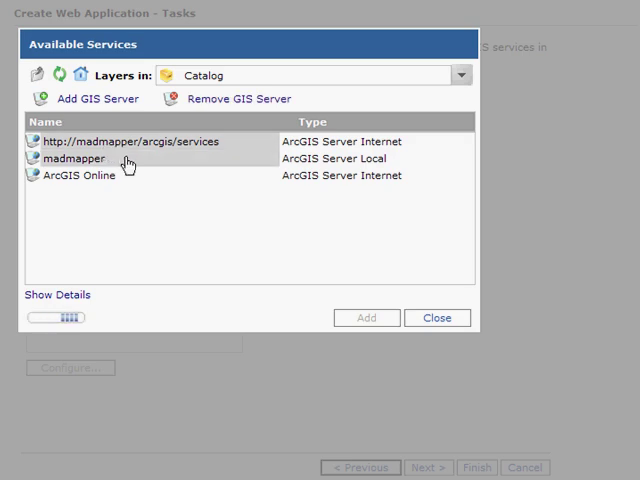
pyautogui.click(460, 74)
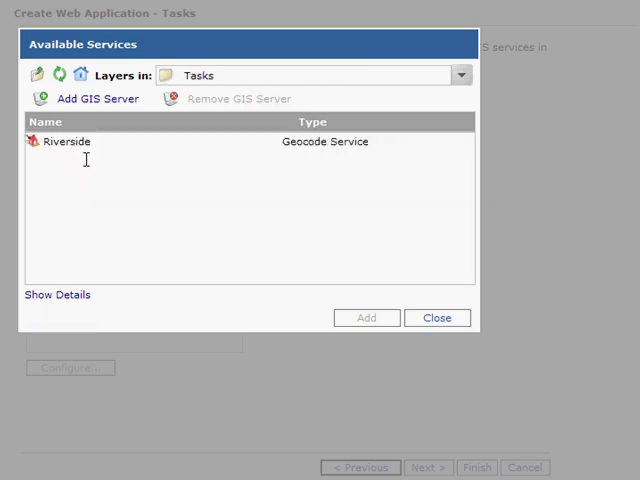
pyautogui.click(64, 140)
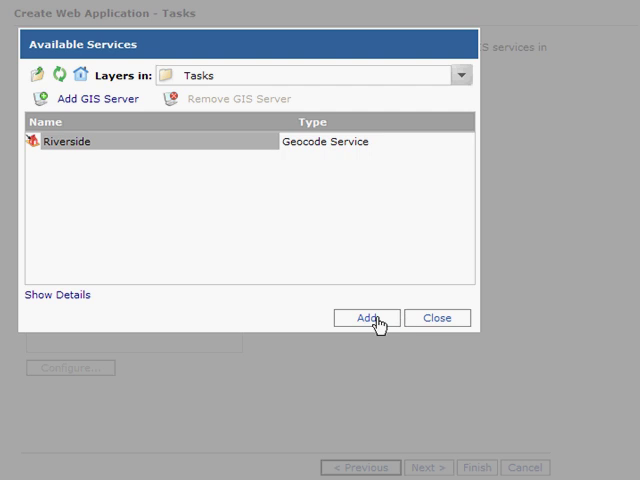
pyautogui.click(366, 318)
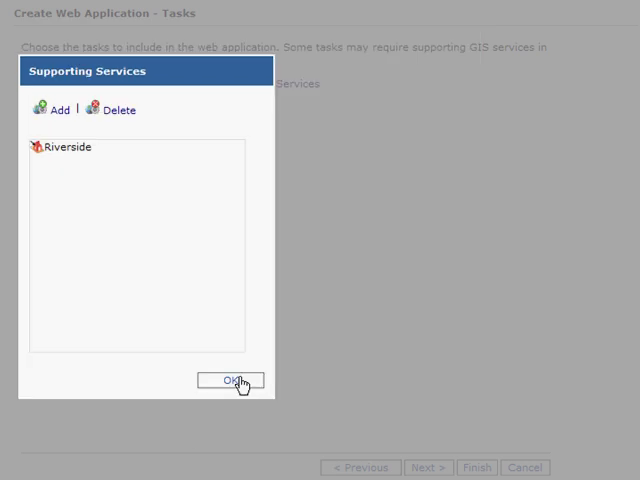
pyautogui.click(232, 380)
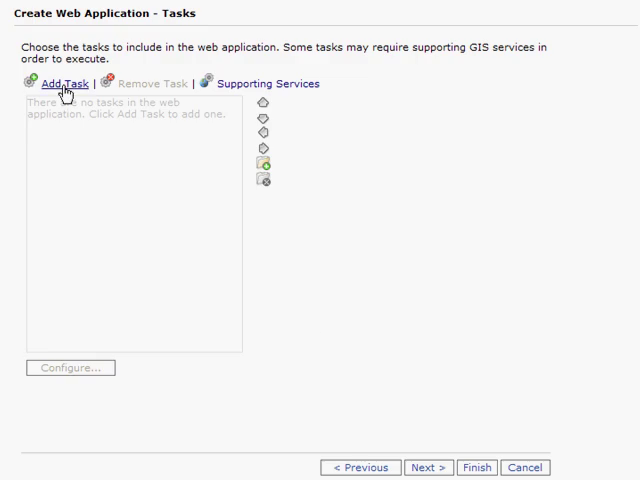
# Choose Find Address from the list of available tasks
pyautogui.click(64, 84)
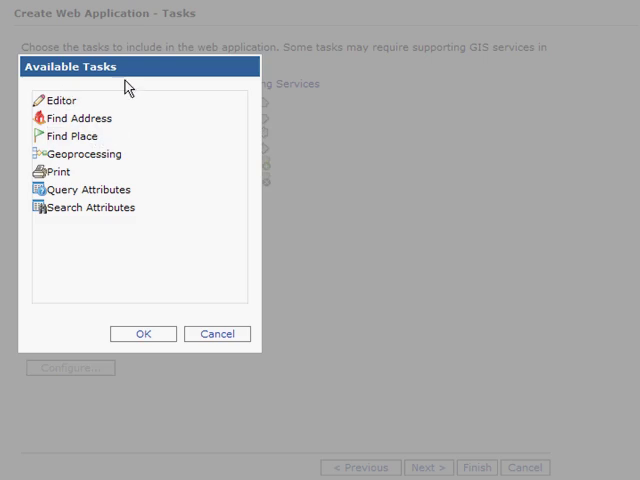
pyautogui.moveTo(164, 88)
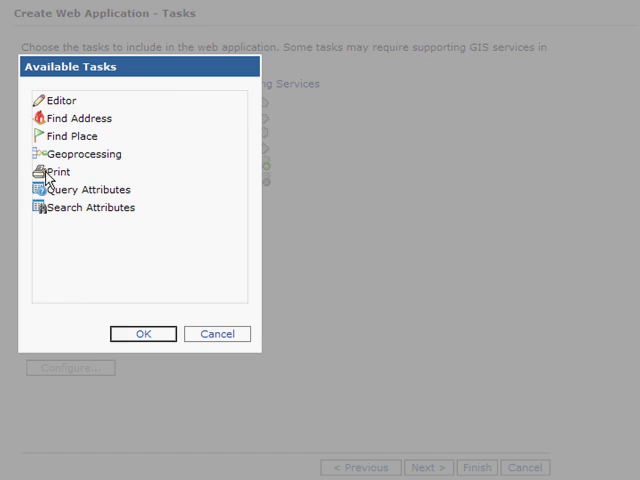
pyautogui.moveTo(144, 334)
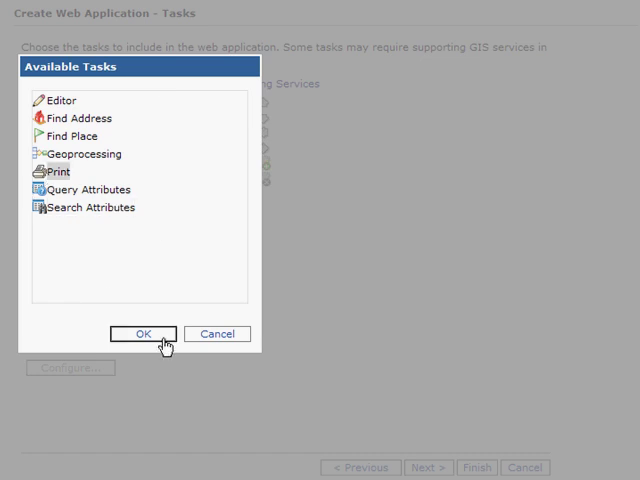
pyautogui.moveTo(82, 96)
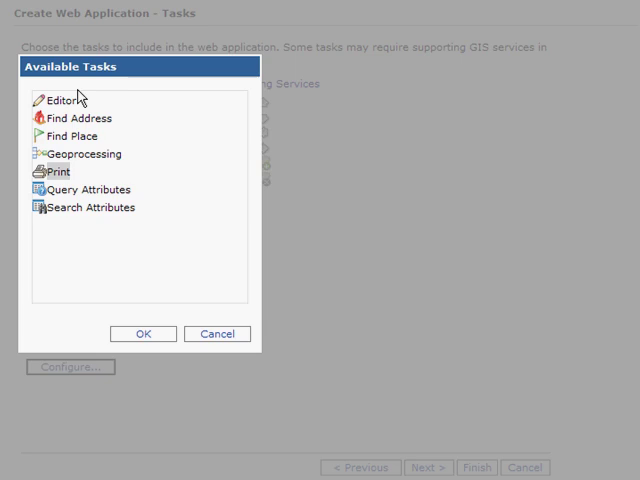
pyautogui.click(76, 118)
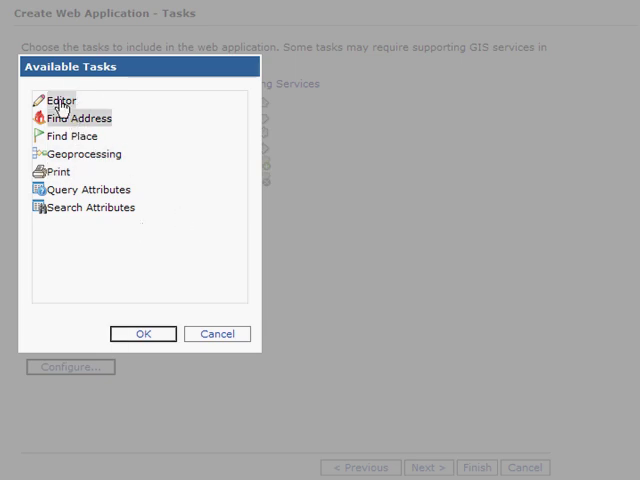
pyautogui.moveTo(148, 150)
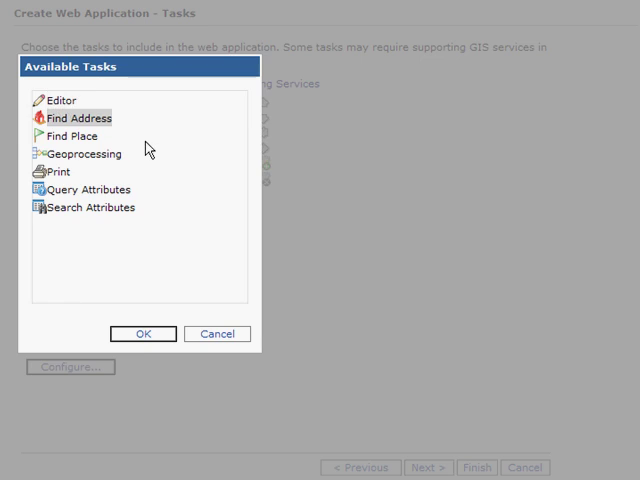
pyautogui.moveTo(122, 148)
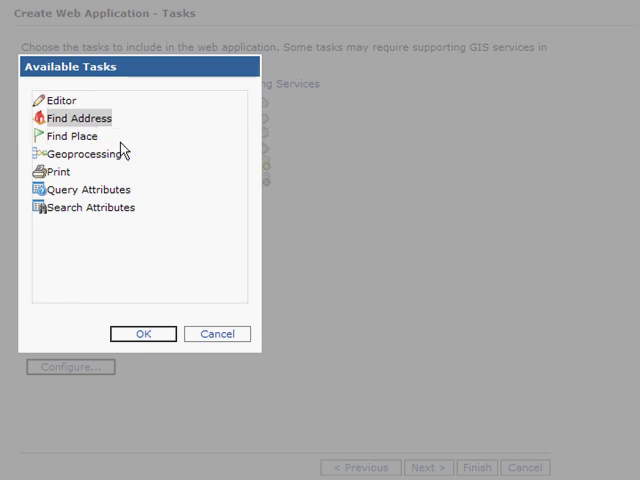
pyautogui.moveTo(90, 152)
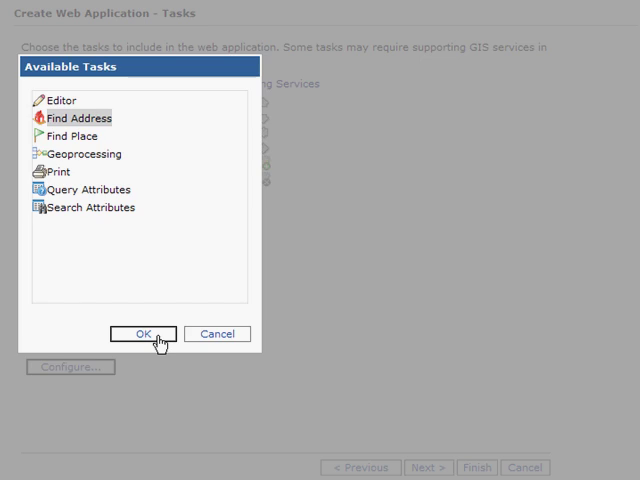
# Confirm the Find Address task on the Riverside resource and continue to page properties
pyautogui.click(142, 334)
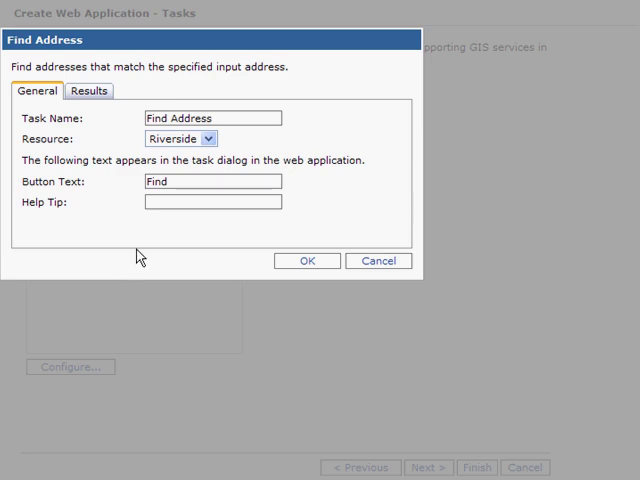
pyautogui.moveTo(150, 92)
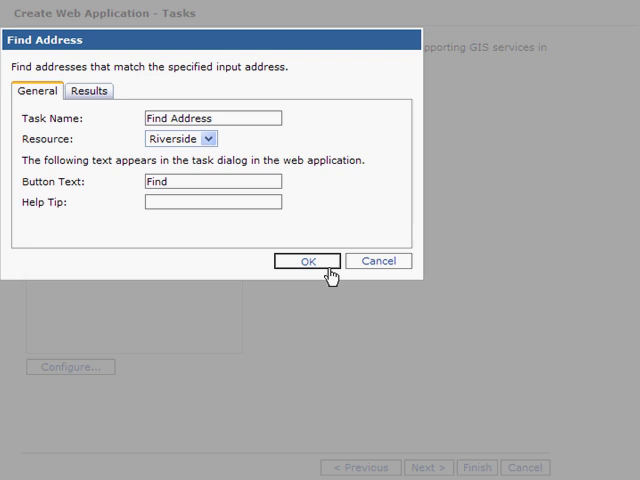
pyautogui.click(306, 260)
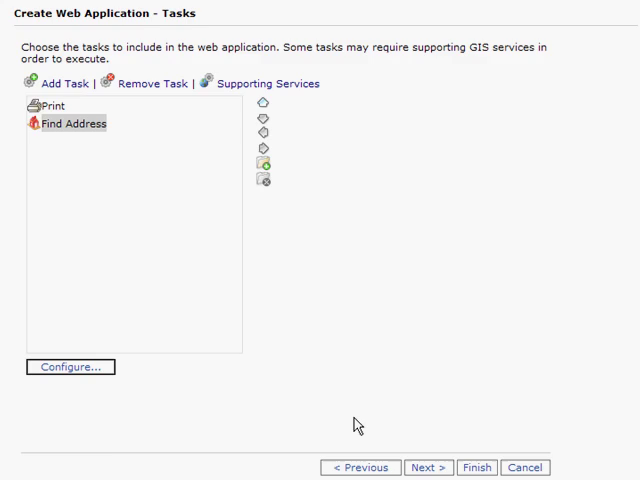
pyautogui.click(428, 468)
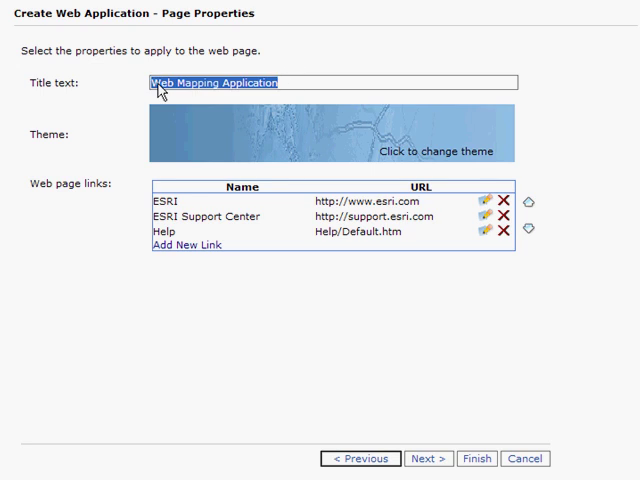
# Set the page title to Riverside, California and choose a colour theme
pyautogui.write('Riverside, Ca')
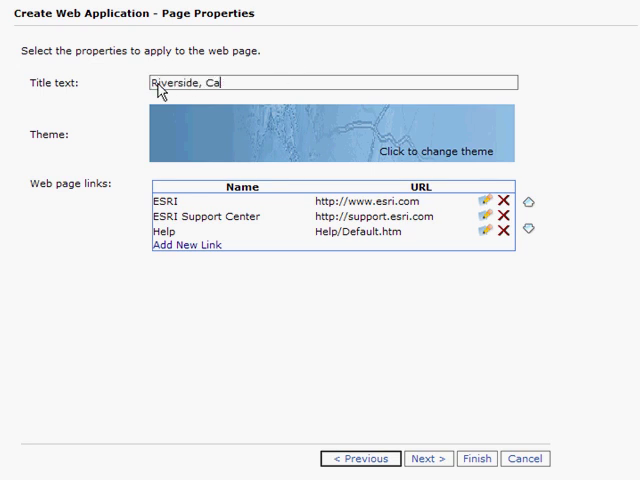
pyautogui.write('lifo')
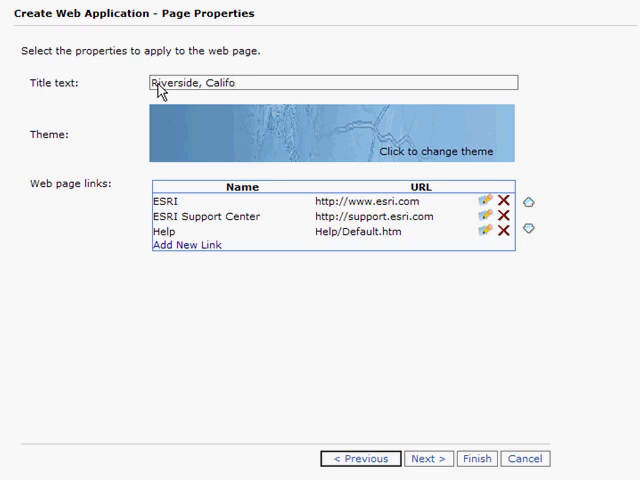
pyautogui.write('rnia')
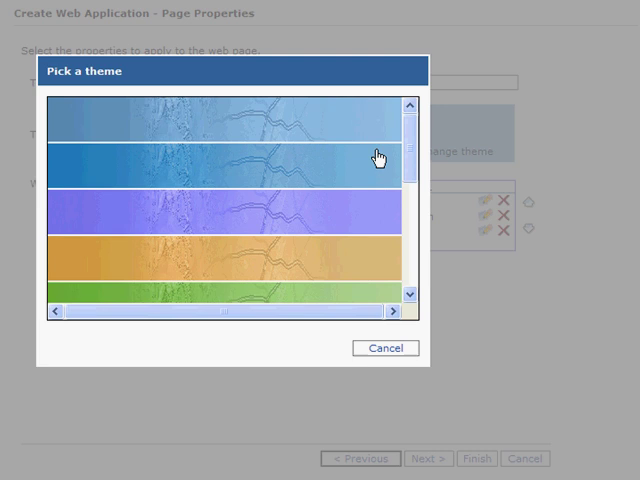
pyautogui.scroll(-3)
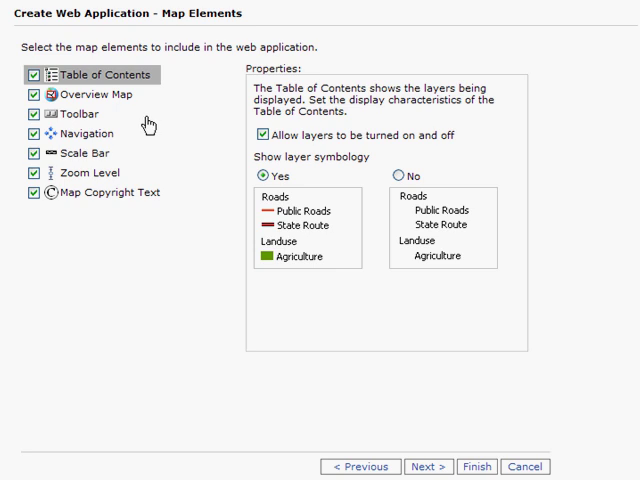
pyautogui.moveTo(164, 118)
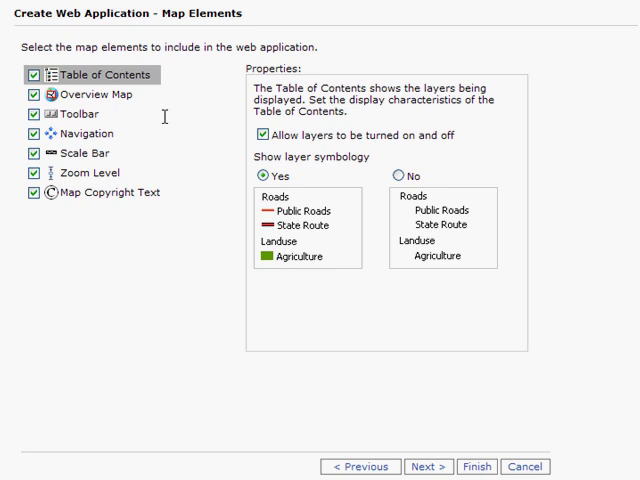
pyautogui.moveTo(290, 404)
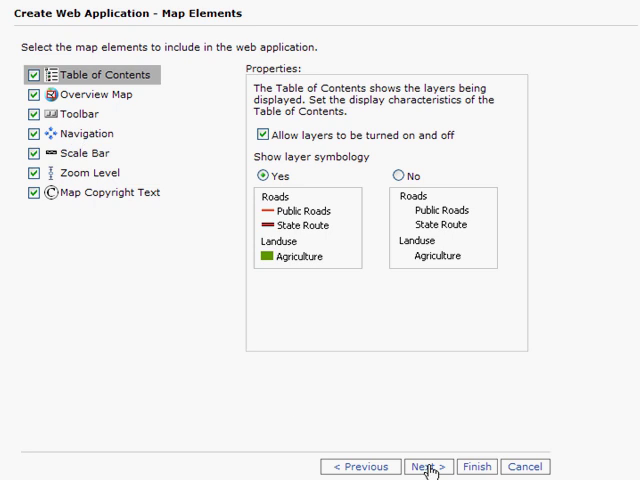
# Keep all map elements and finish the wizard, launching the California web application
pyautogui.click(428, 466)
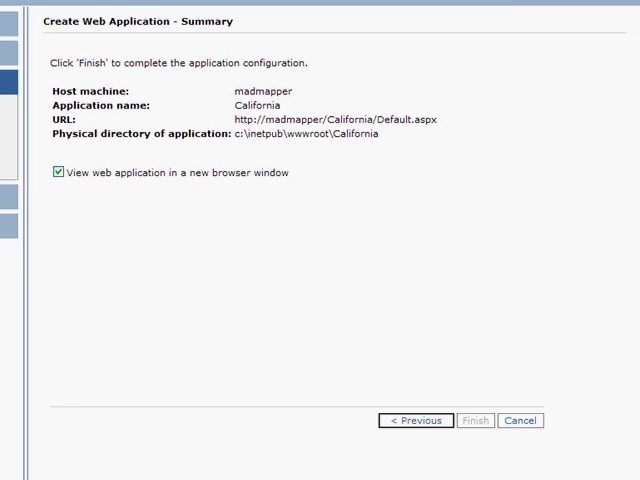
pyautogui.click(474, 420)
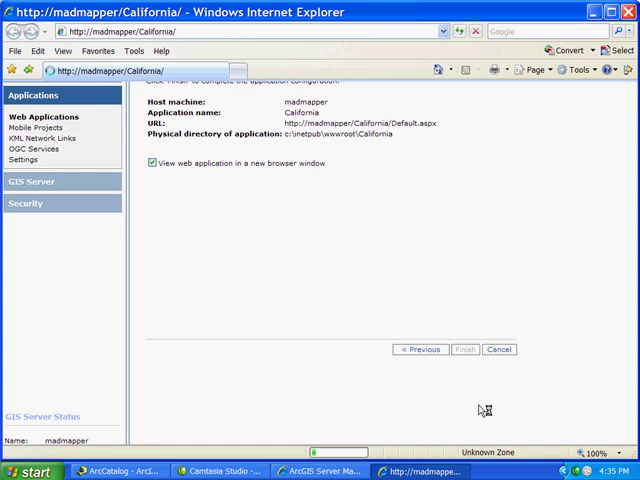
pyautogui.click(464, 348)
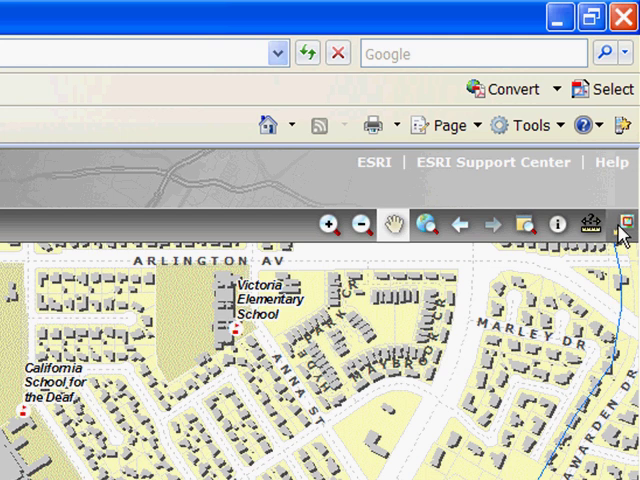
pyautogui.click(628, 224)
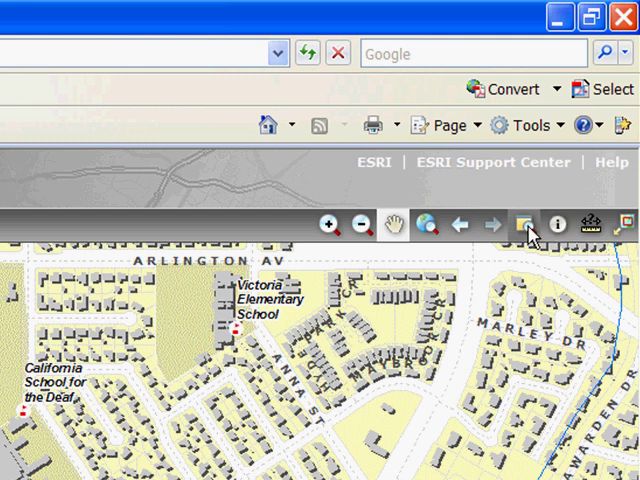
pyautogui.moveTo(464, 228)
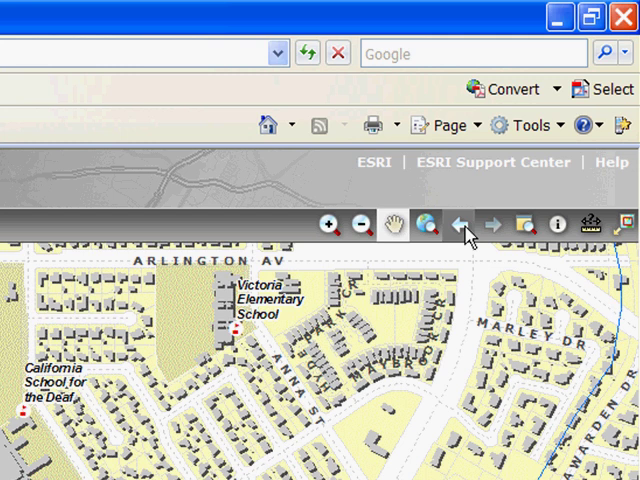
pyautogui.moveTo(462, 228)
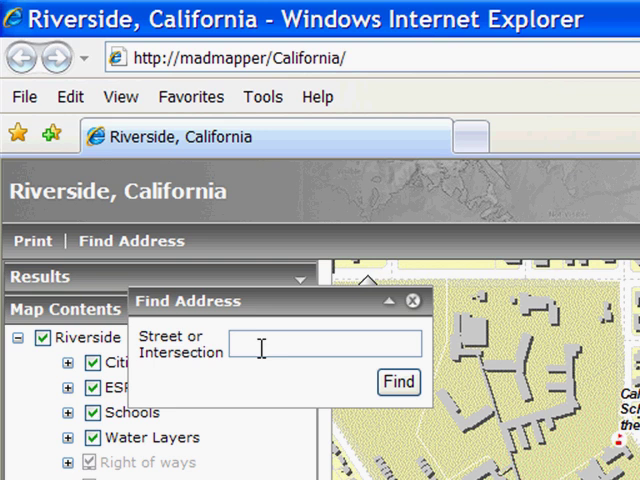
pyautogui.write('2816')
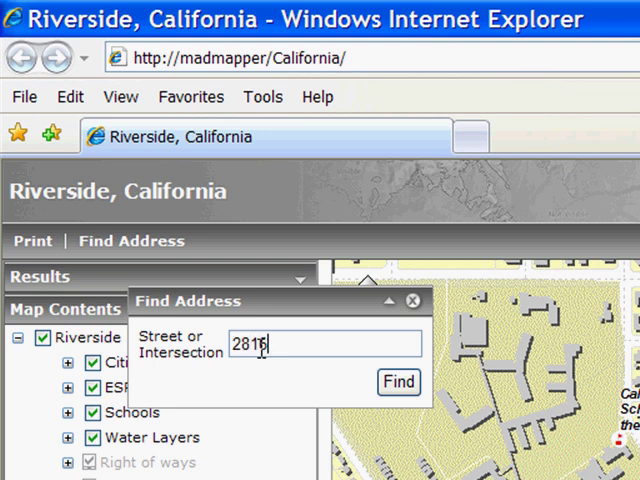
pyautogui.write('San')
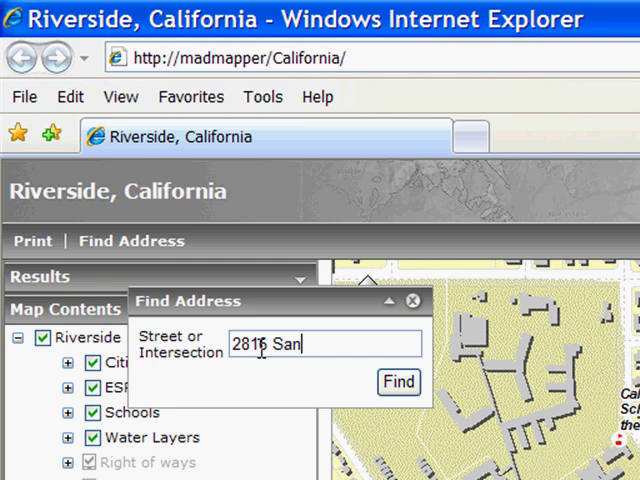
pyautogui.write('dberg')
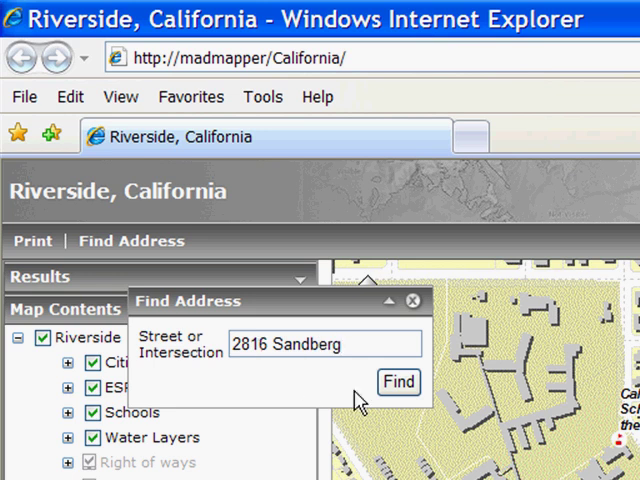
pyautogui.click(398, 382)
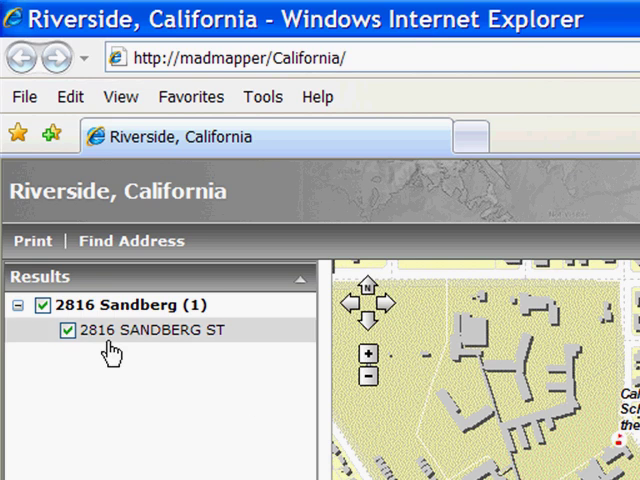
pyautogui.rightClick(140, 330)
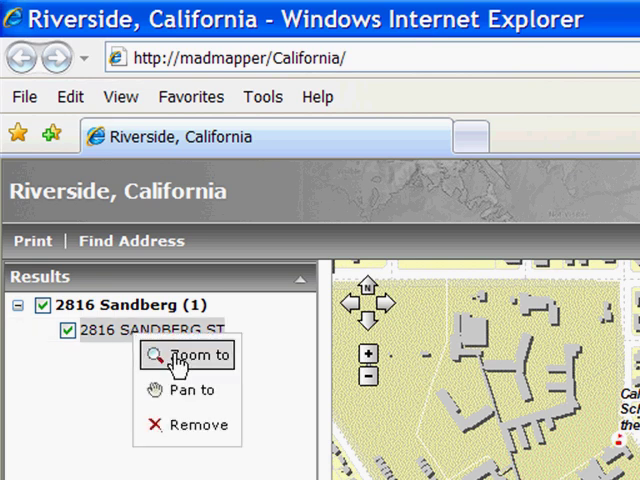
pyautogui.click(196, 356)
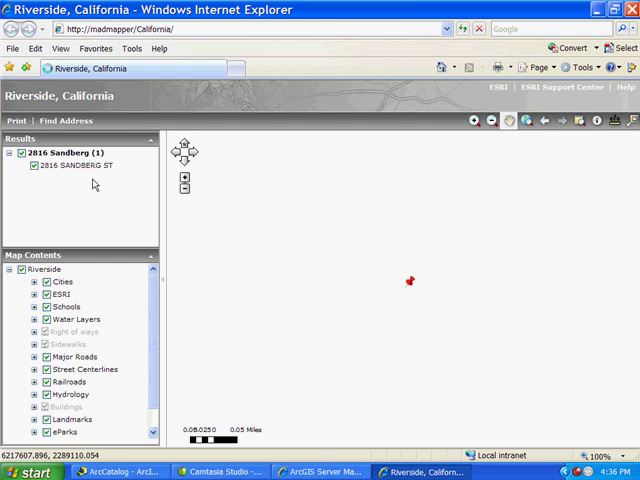
pyautogui.click(580, 120)
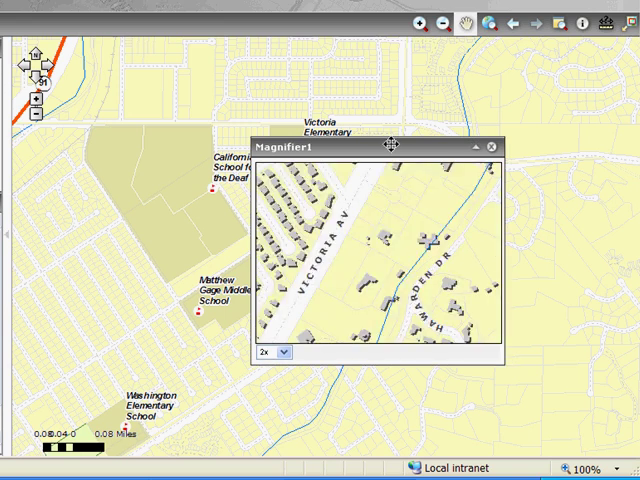
# Drag the magnifier window over the Sandberg St neighbourhood near Victoria Av
pyautogui.moveTo(388, 148); pyautogui.dragTo(340, 136)
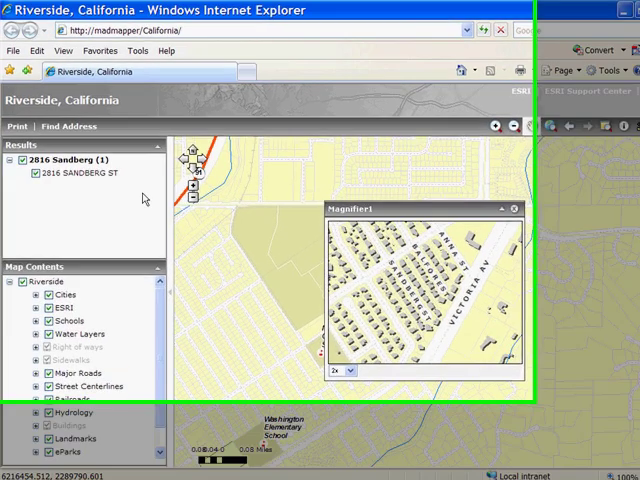
pyautogui.click(14, 152)
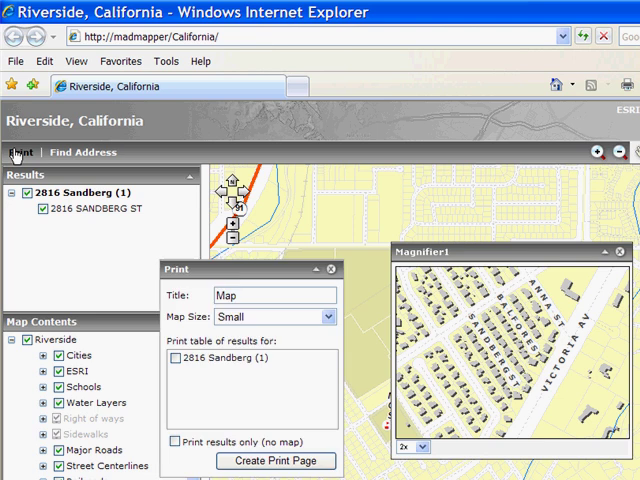
pyautogui.click(328, 316)
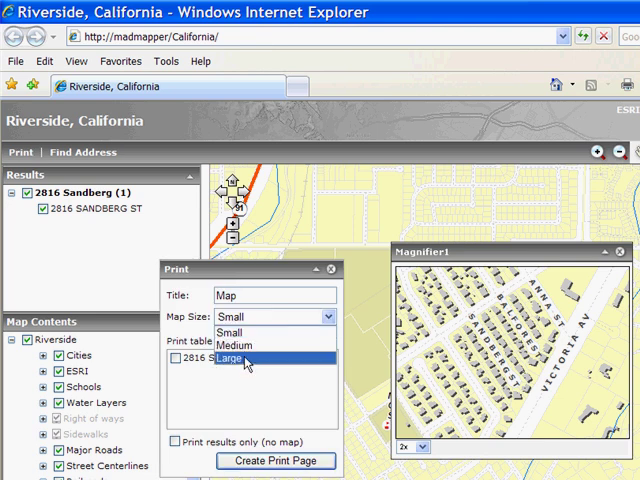
pyautogui.click(248, 362)
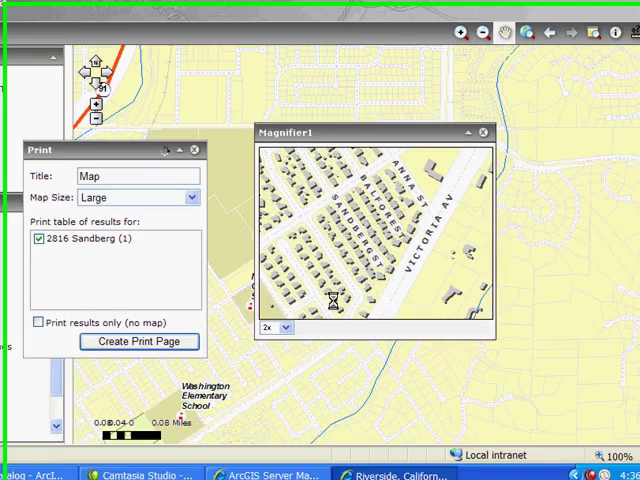
pyautogui.click(142, 342)
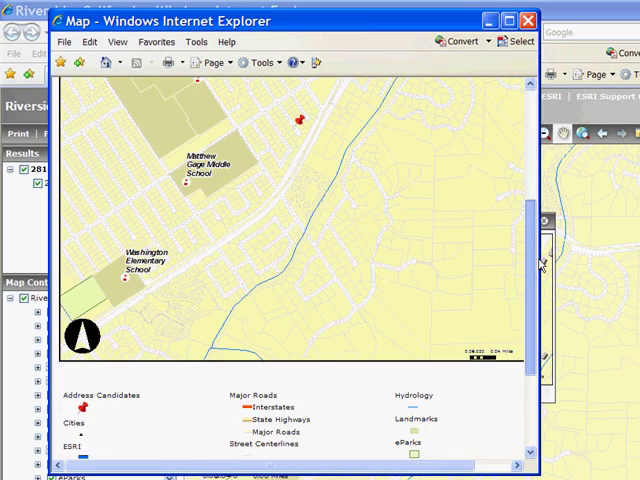
pyautogui.scroll(-3)
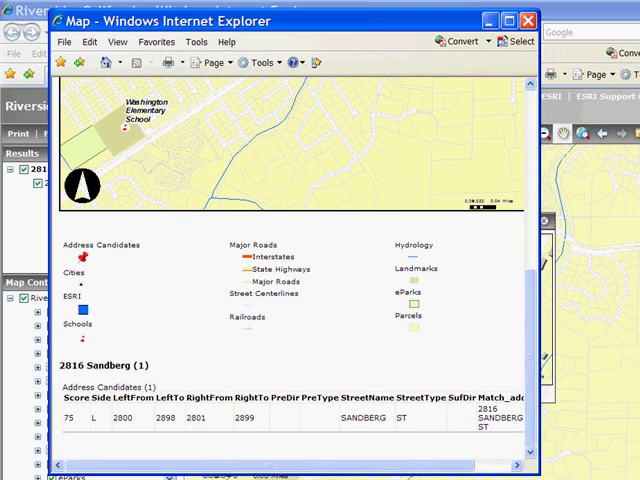